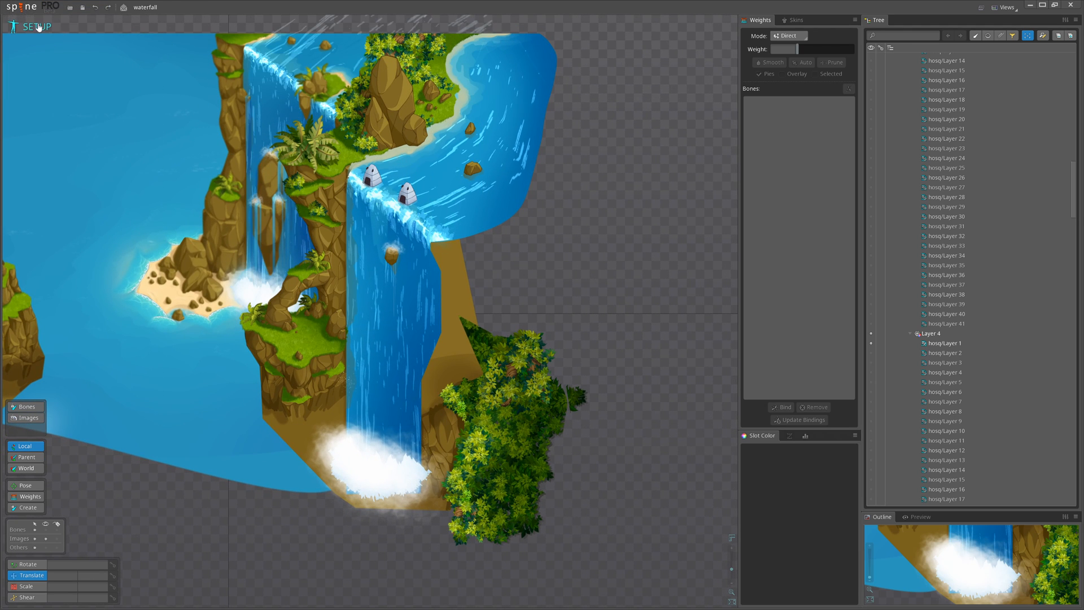
- Open the waterfall_new project with its bend_main, bend_original, bend_secondary and fall slots
{"action": "left_click", "coordinate": [40, 27]}
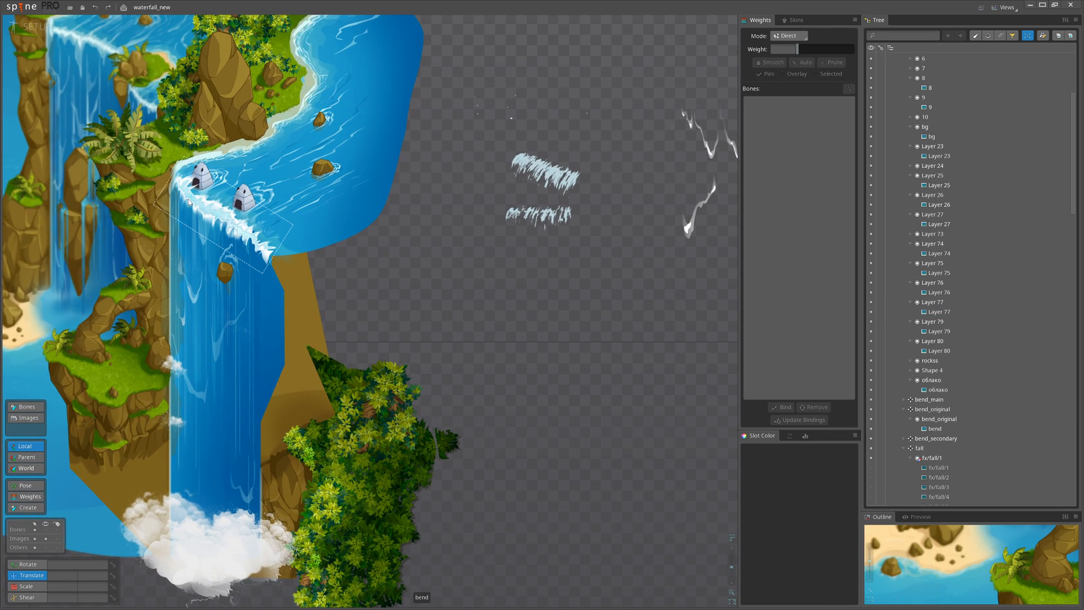
- Enter Animate mode to show the bend_main, bend_secondary, fall and flow tracks
{"action": "scroll", "scroll_direction": "down", "scroll_amount": 3}
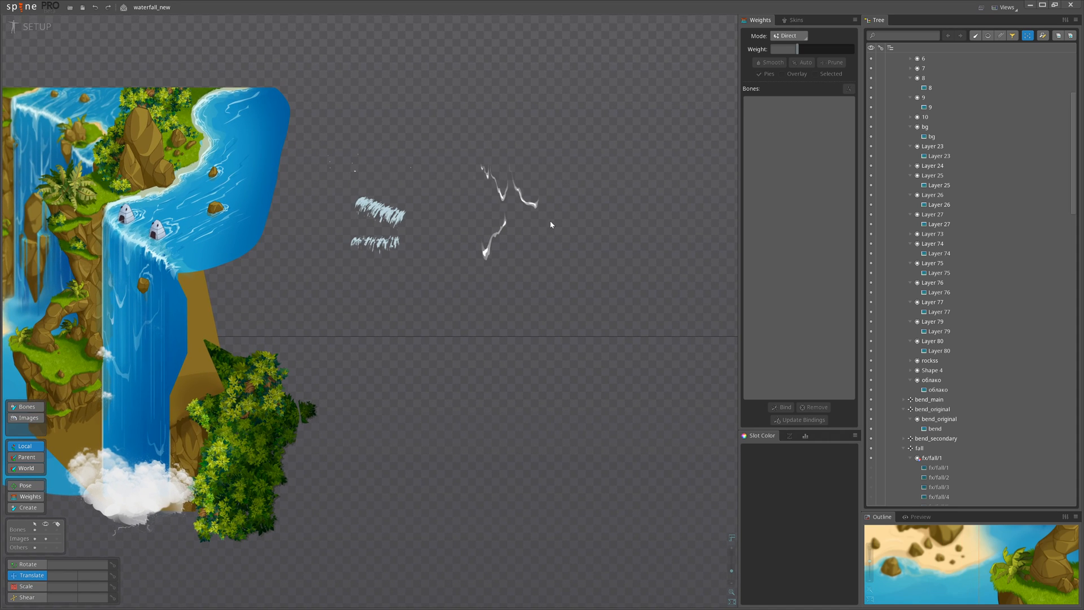
{"action": "left_click", "coordinate": [30, 26]}
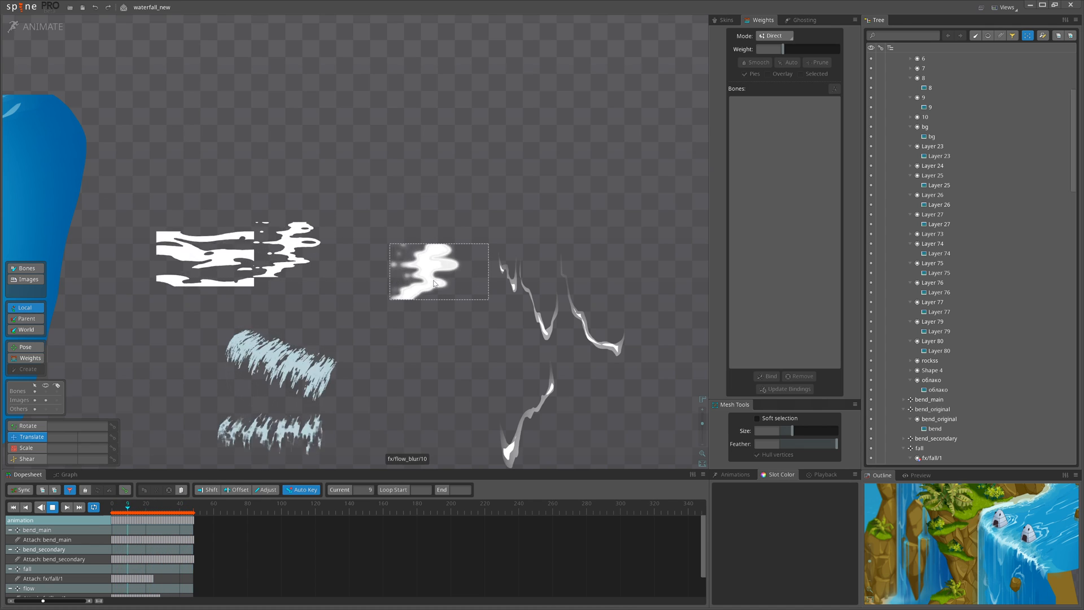
- Play and stop the waterfall animation, then select bend_original to inspect its keys
{"action": "left_click", "coordinate": [145, 506]}
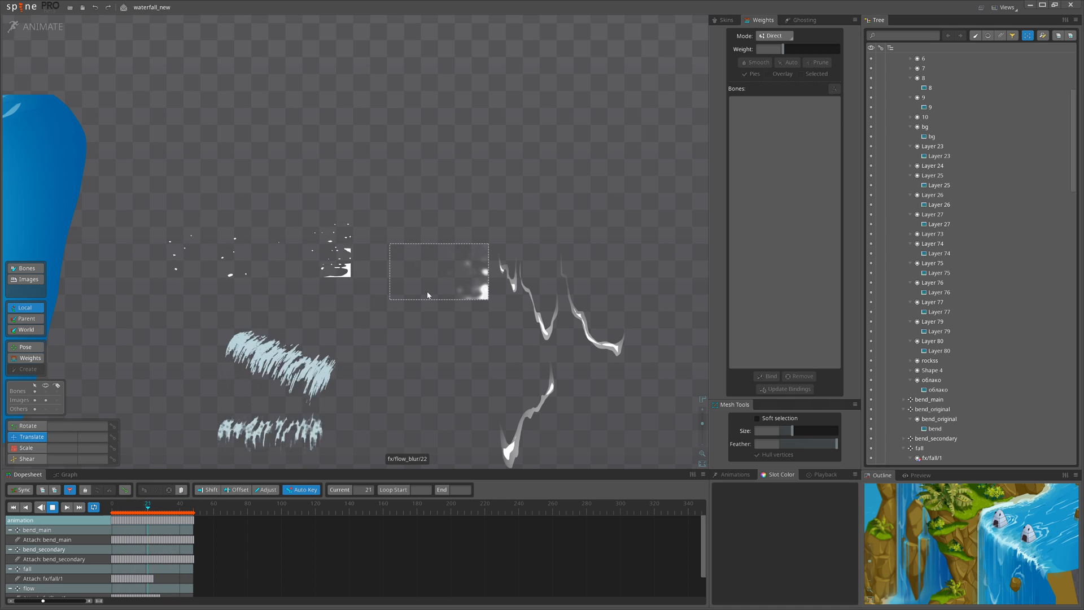
{"action": "left_click", "coordinate": [168, 503]}
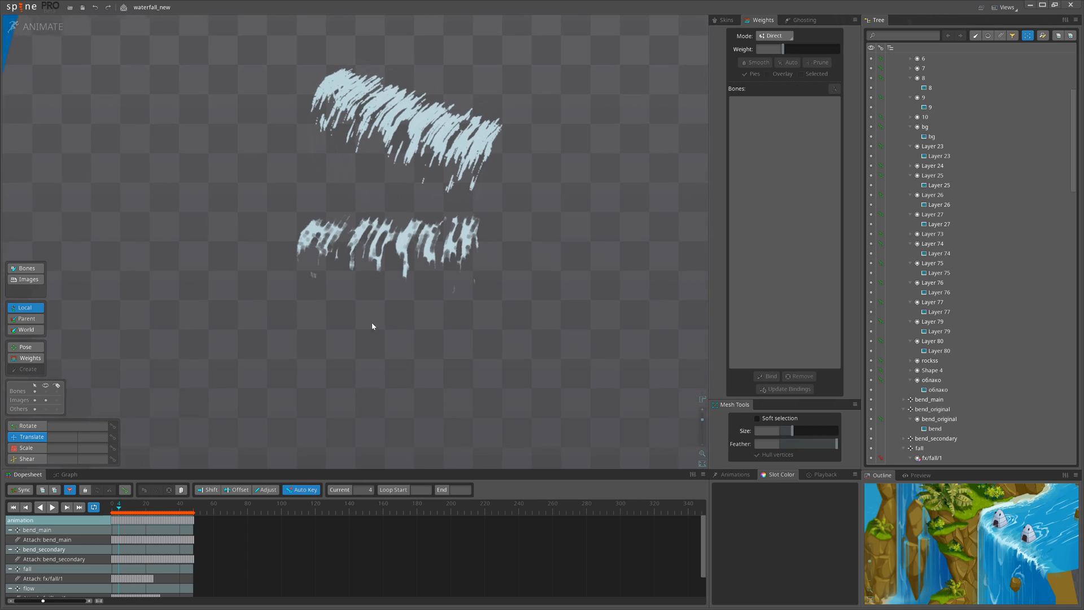
{"action": "left_click", "coordinate": [52, 507]}
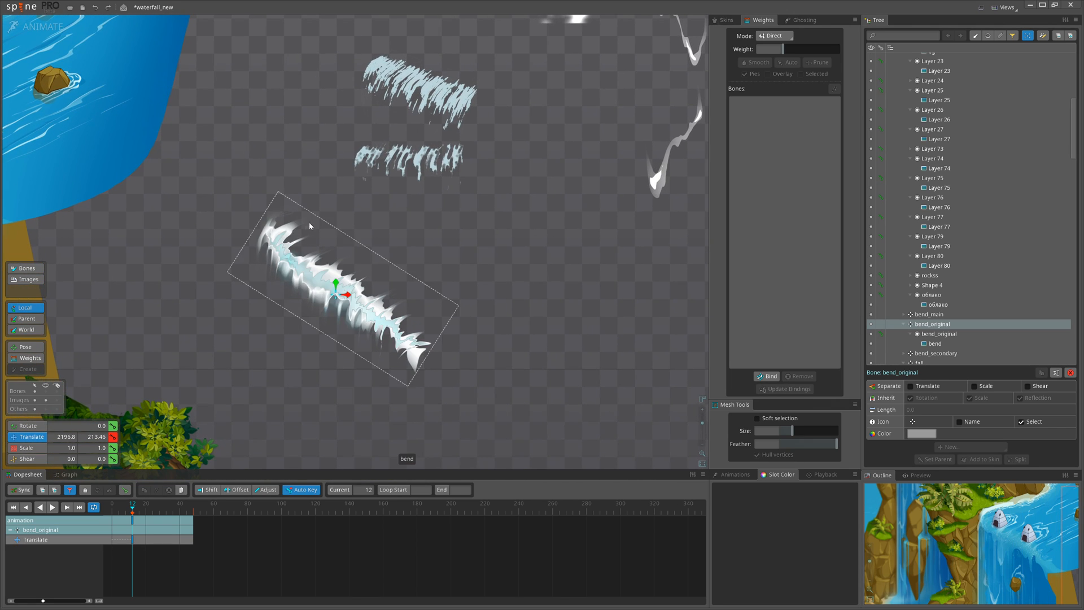
{"action": "mouse_move", "coordinate": [385, 299]}
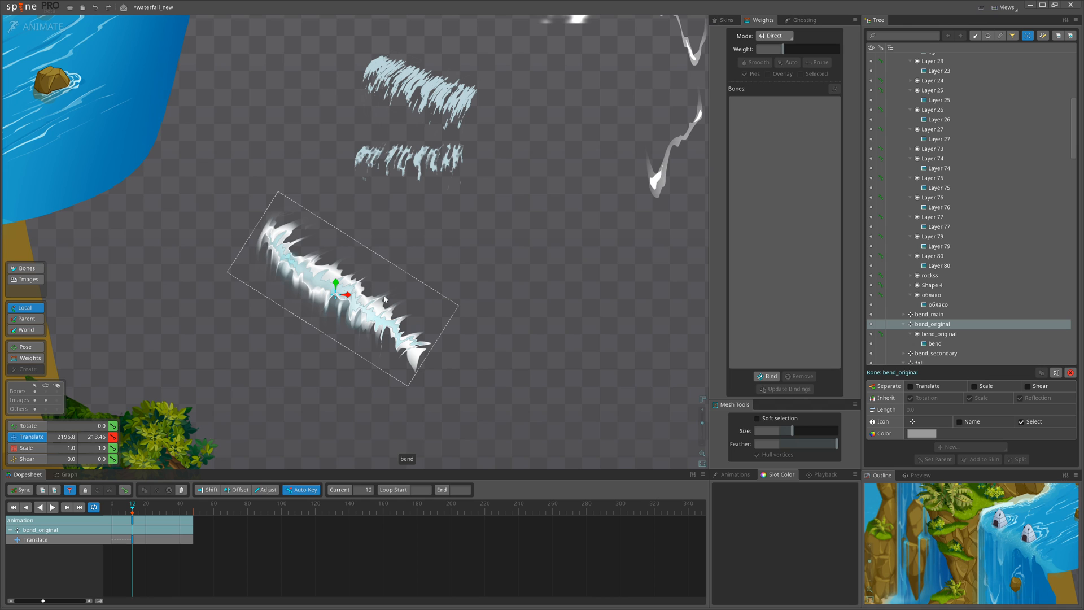
{"action": "mouse_move", "coordinate": [306, 238]}
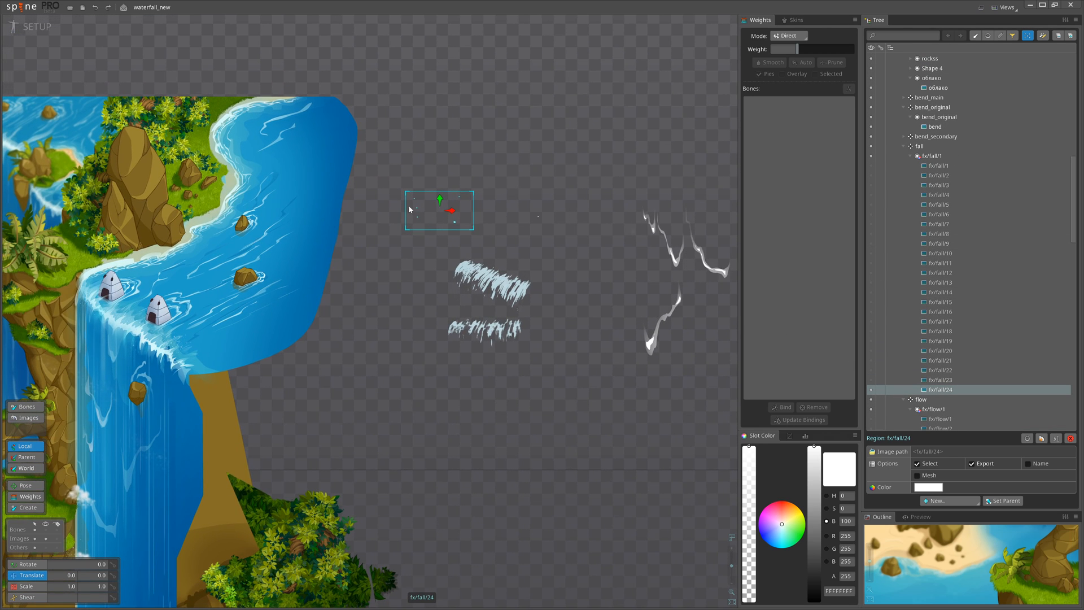
{"action": "mouse_move", "coordinate": [425, 219]}
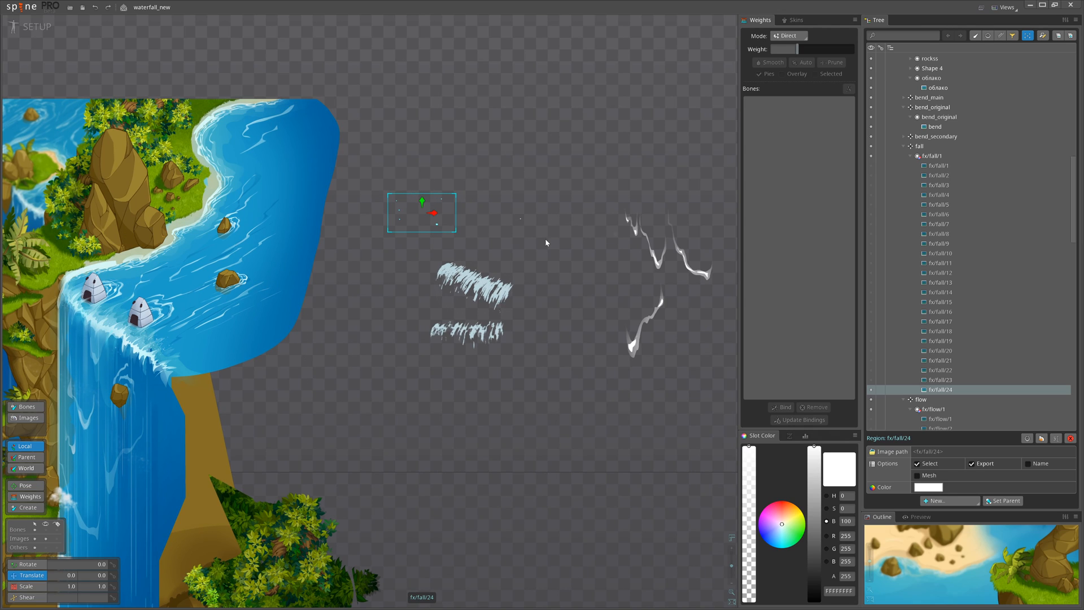
{"action": "mouse_move", "coordinate": [483, 225]}
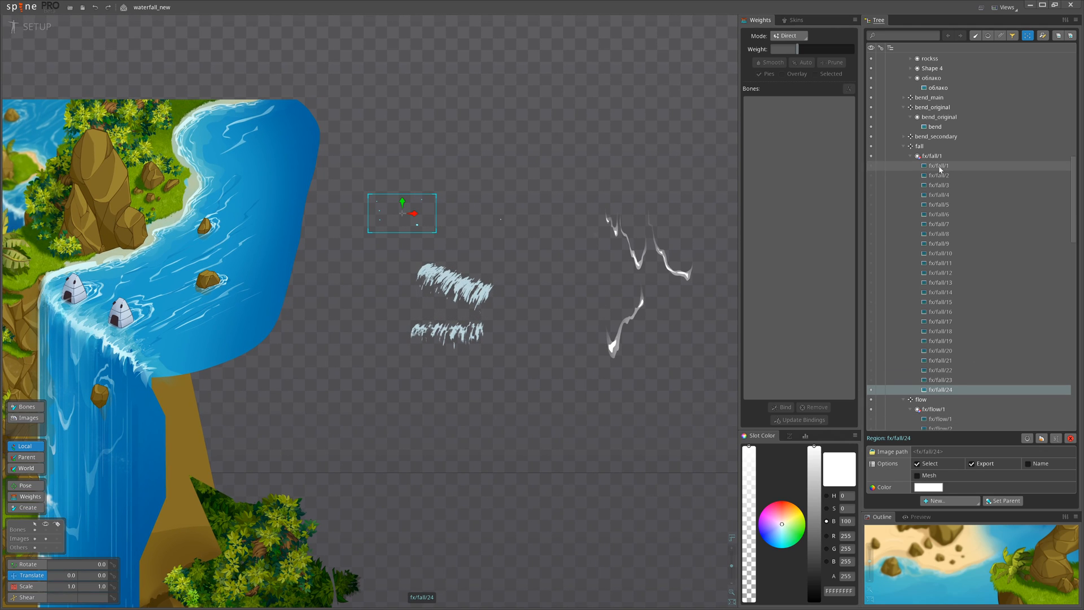
{"action": "left_click", "coordinate": [938, 165]}
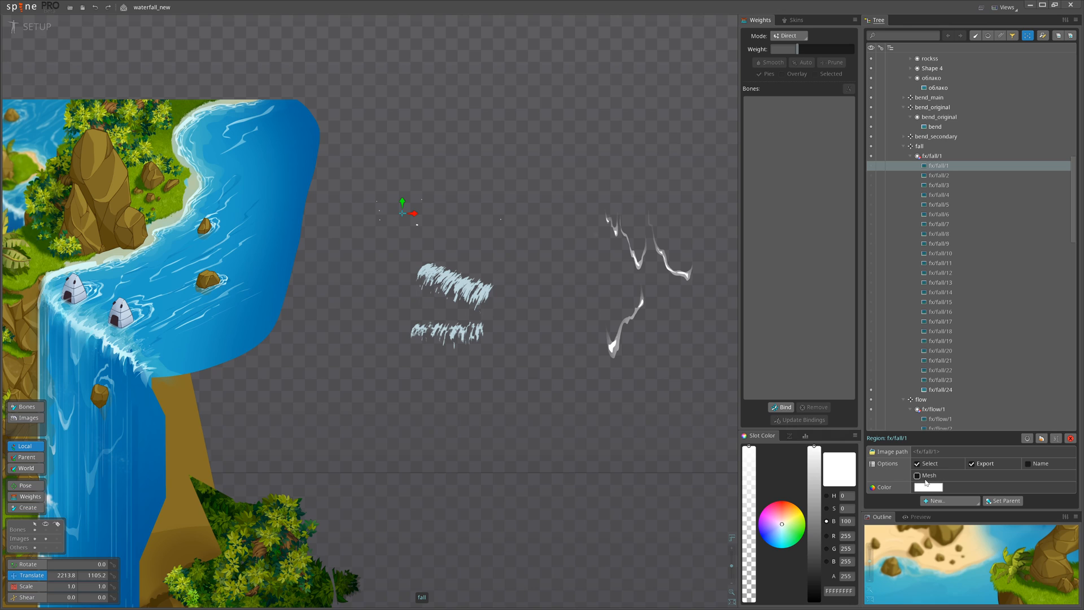
- Convert fx/fall/1 into a finely generated grid mesh and delete fall frames 2–24
{"action": "left_click", "coordinate": [918, 463]}
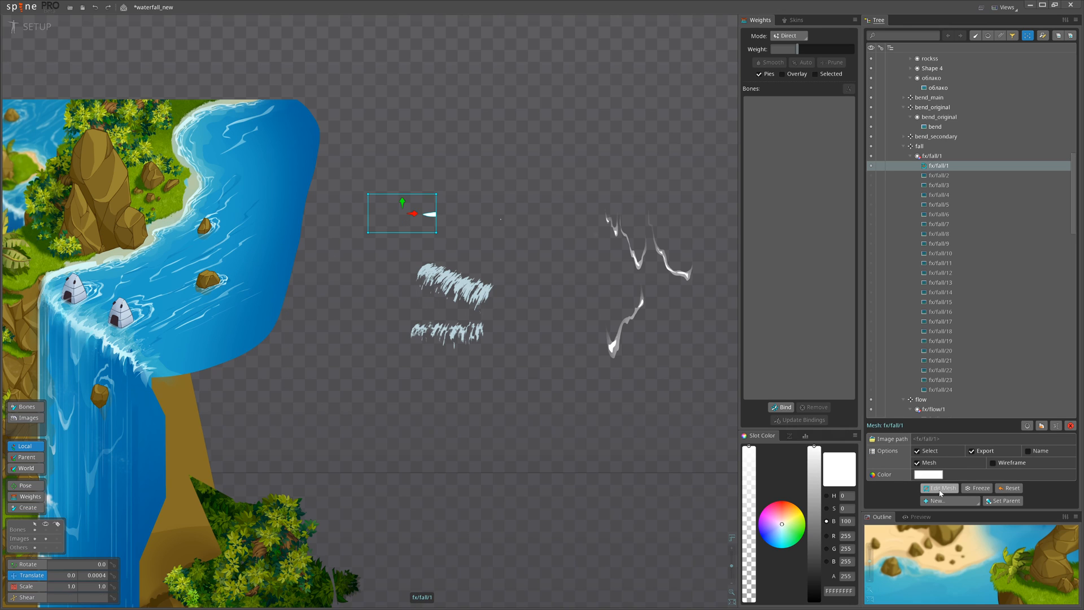
{"action": "left_click", "coordinate": [939, 488]}
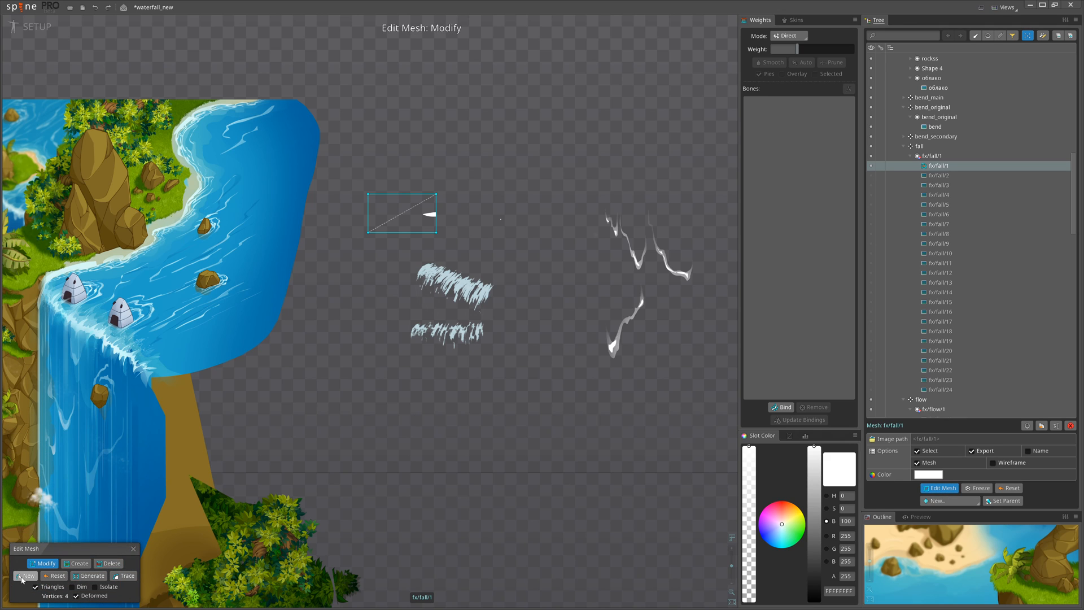
{"action": "left_click", "coordinate": [92, 575]}
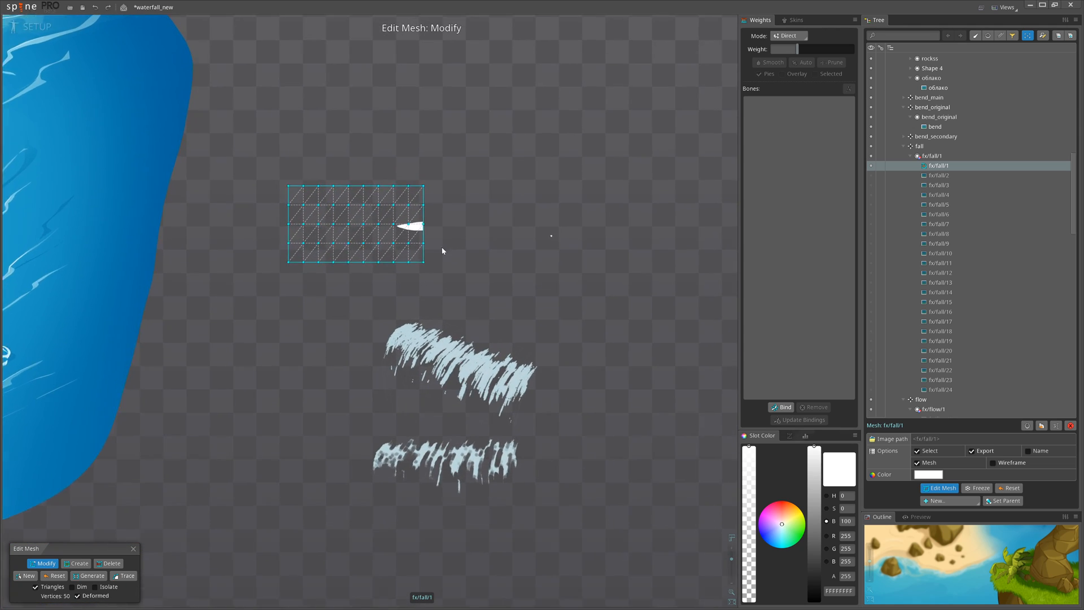
{"action": "left_click", "coordinate": [91, 575]}
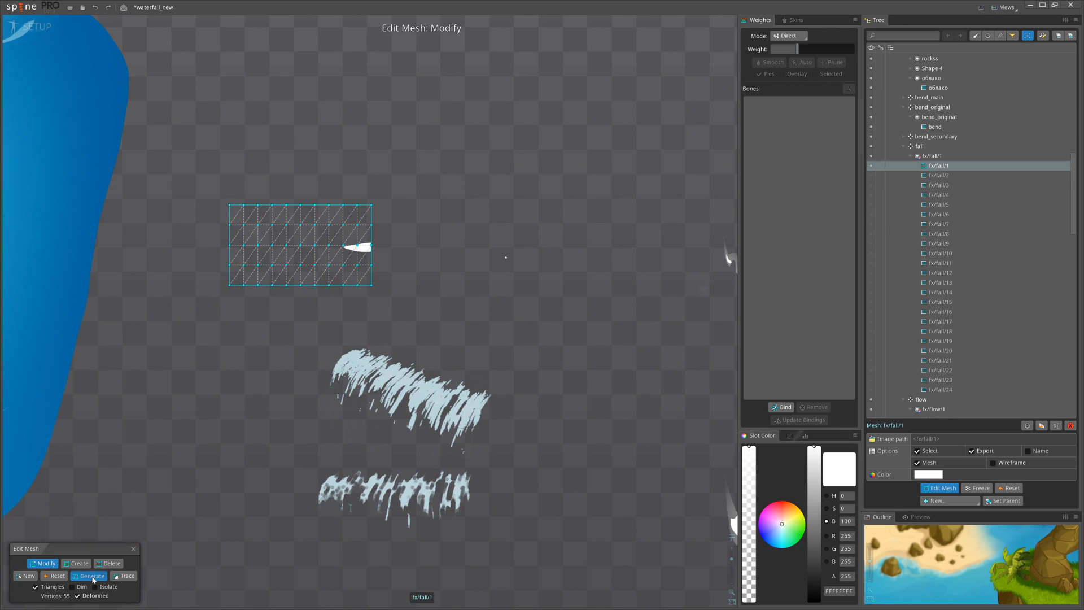
{"action": "left_click", "coordinate": [92, 576]}
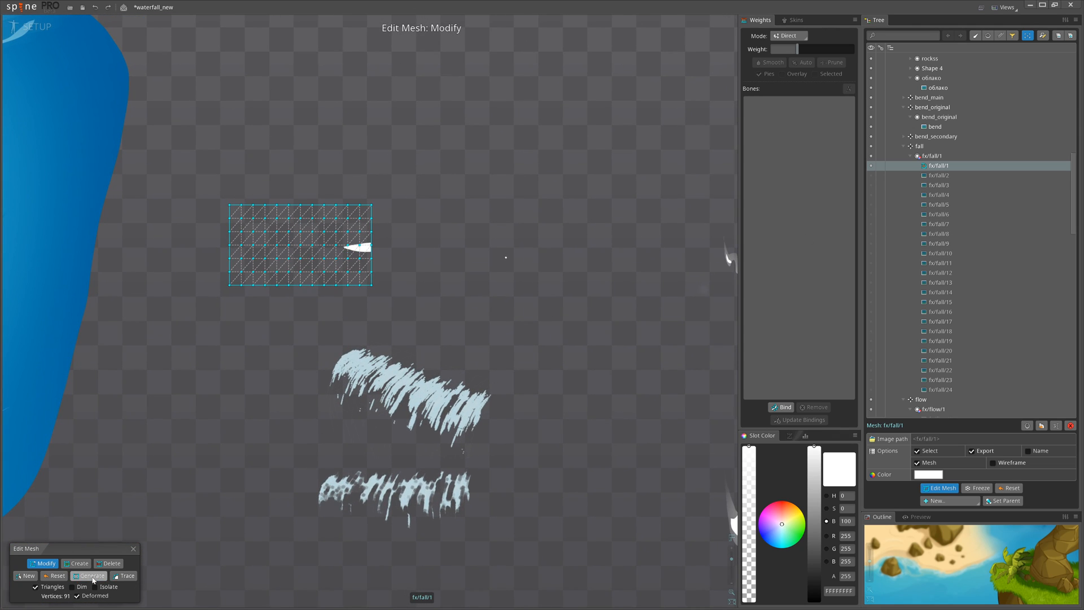
{"action": "left_click", "coordinate": [92, 576]}
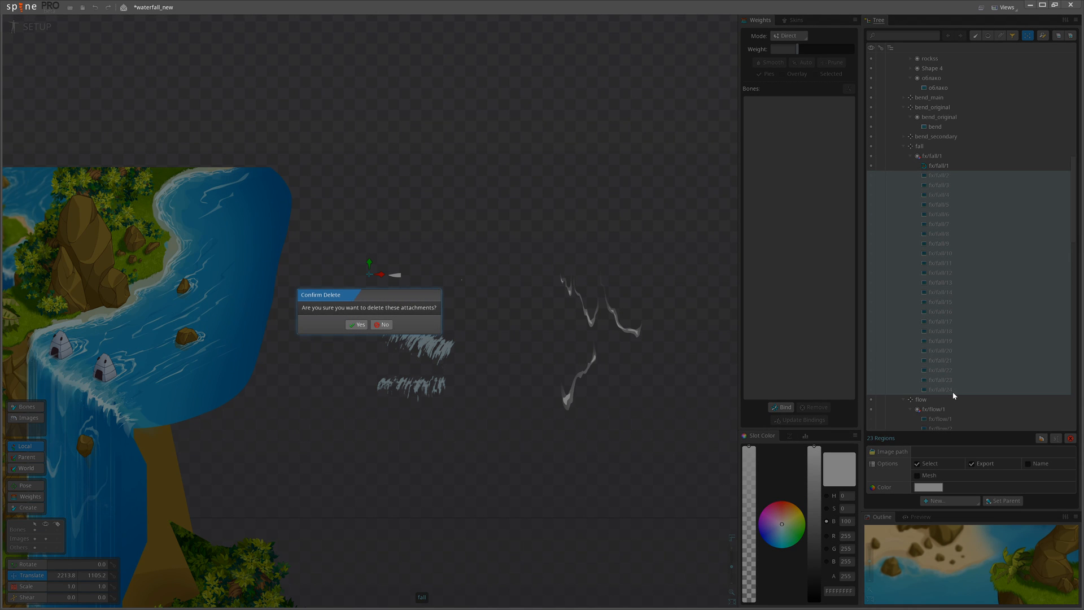
{"action": "left_click", "coordinate": [357, 324]}
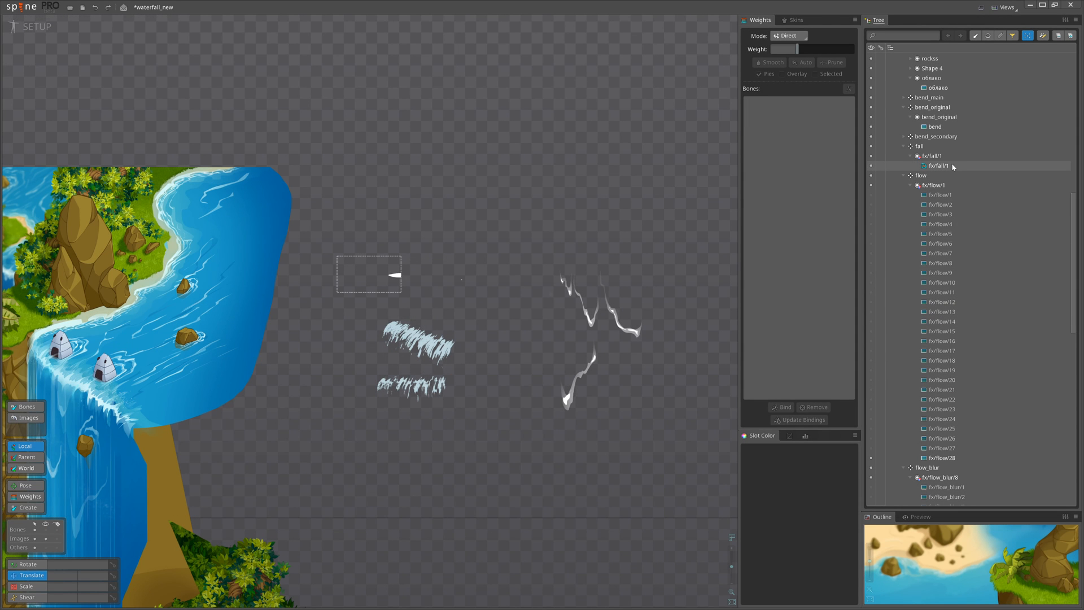
{"action": "left_click", "coordinate": [937, 166]}
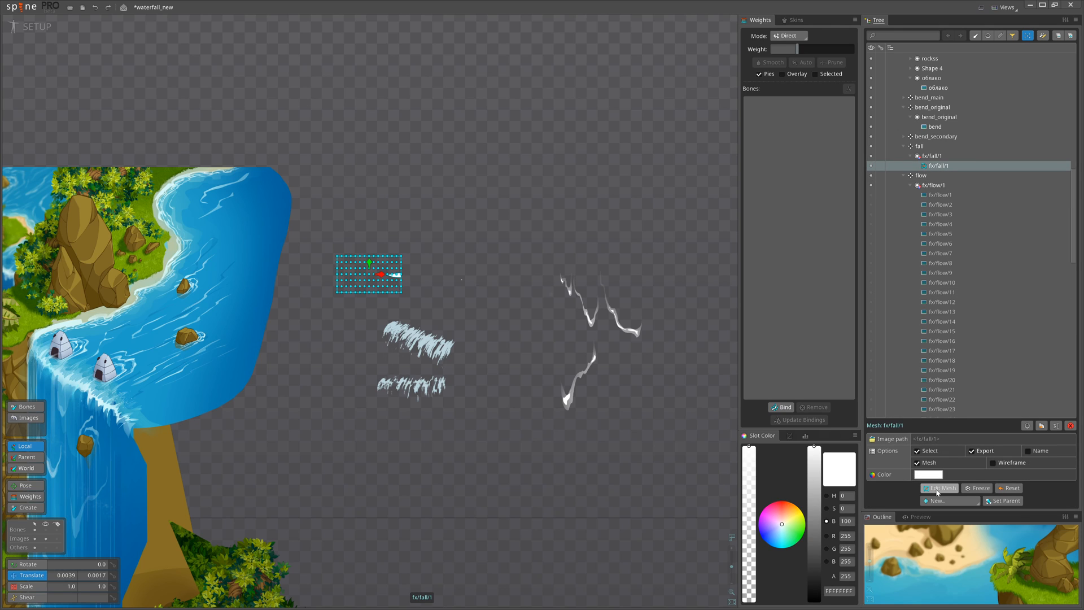
- Create linked meshes from fx/fall/1, assigning the fx/fall frame images for frames 2–24
{"action": "left_click", "coordinate": [933, 500]}
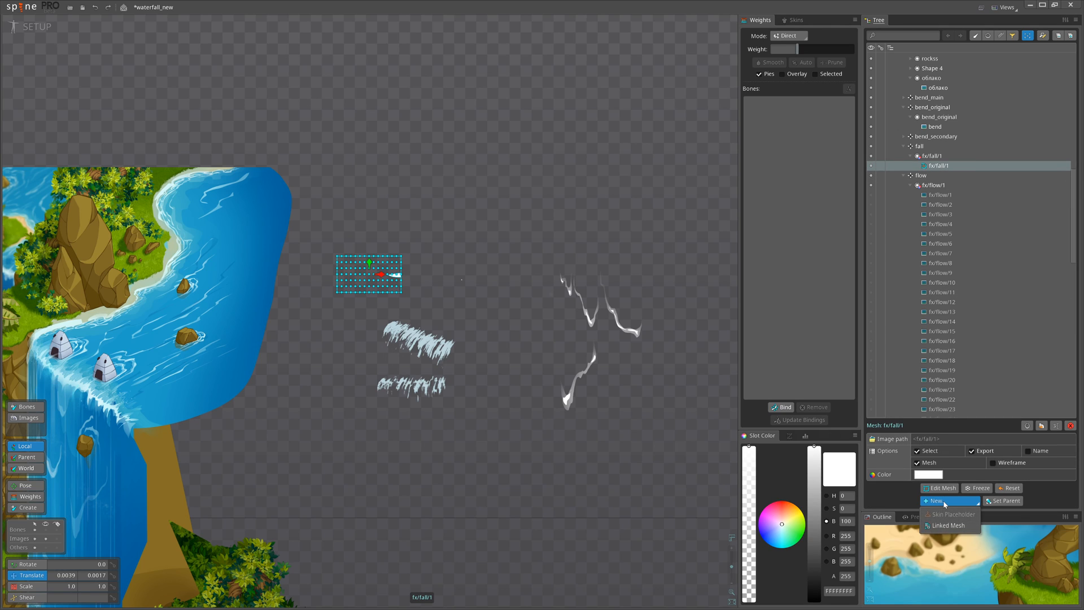
{"action": "mouse_move", "coordinate": [948, 525]}
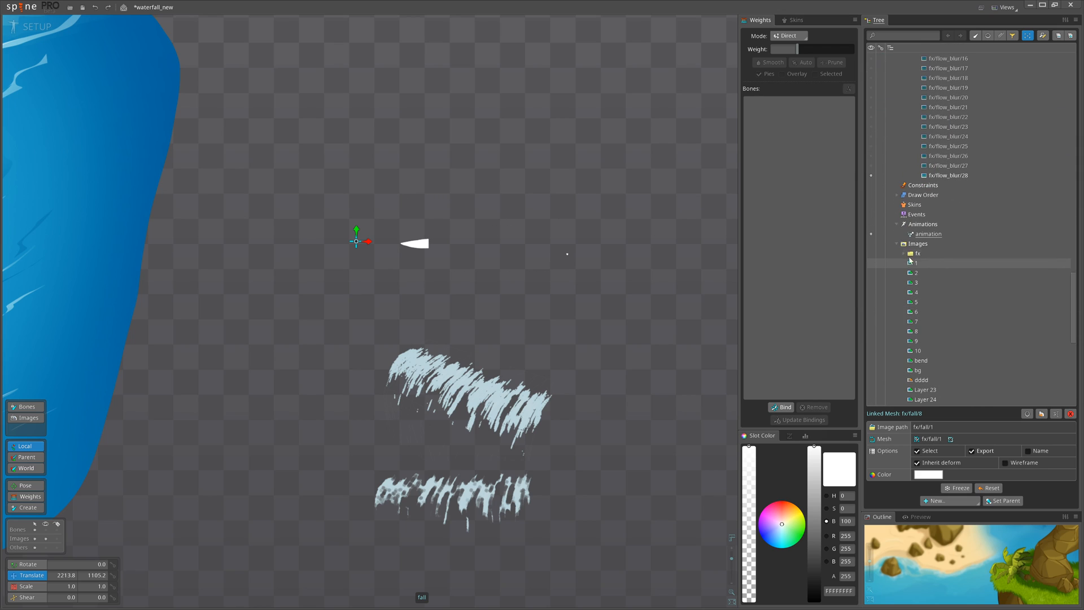
{"action": "left_click", "coordinate": [908, 253]}
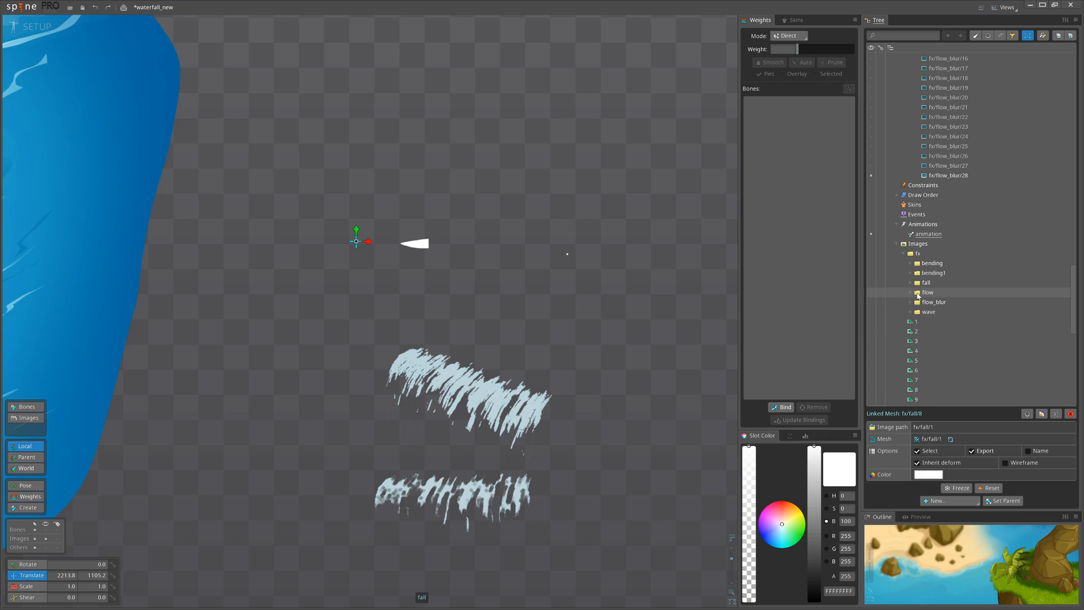
{"action": "left_click", "coordinate": [903, 283]}
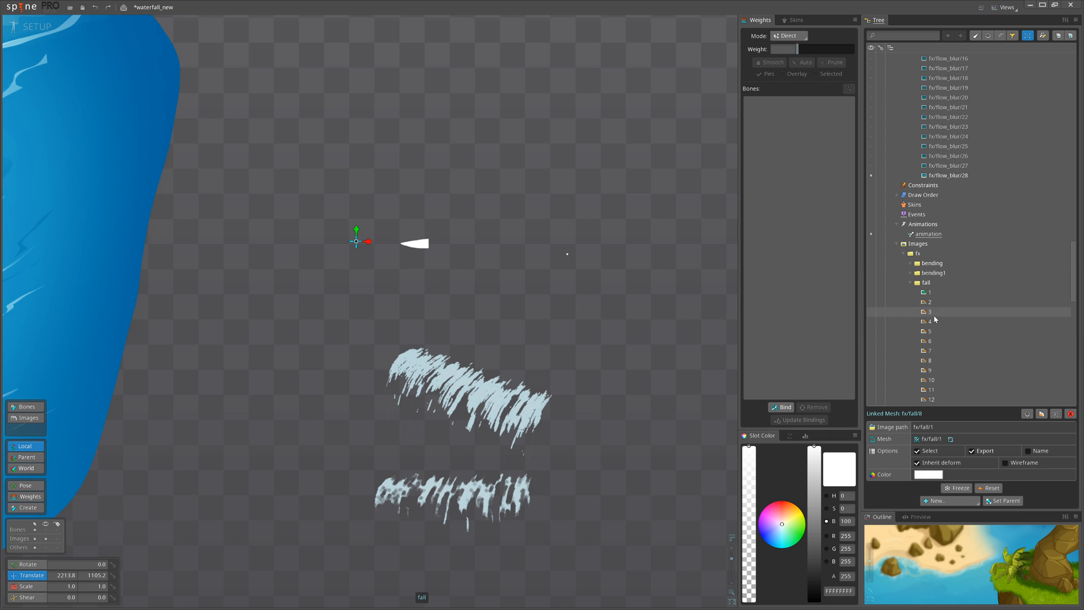
{"action": "left_click", "coordinate": [930, 292]}
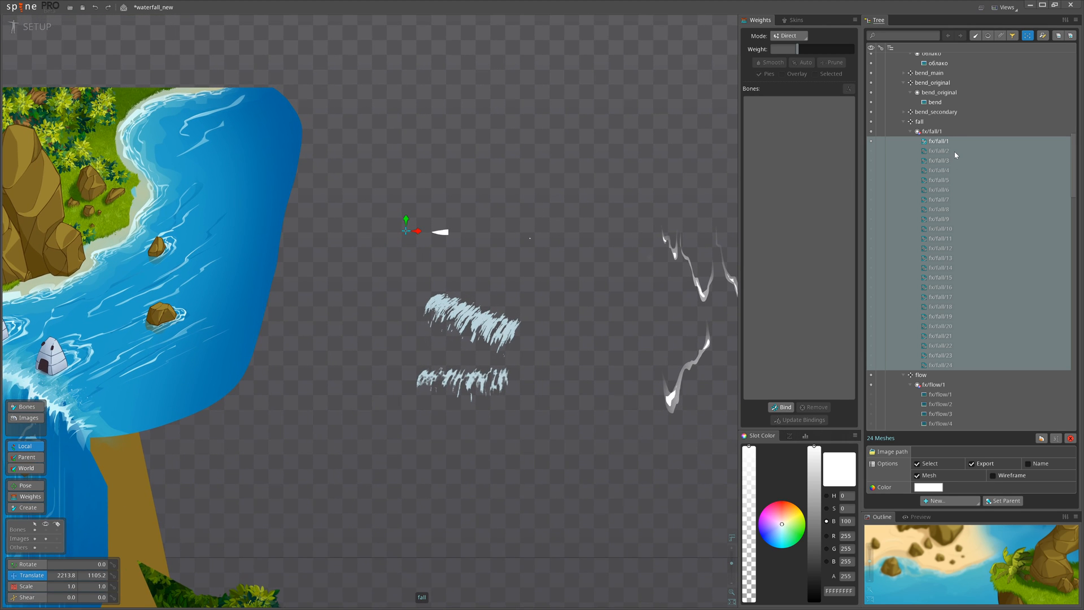
- Key the fx/fall attachments on successive frames and enable soft selection
{"action": "left_click", "coordinate": [939, 150]}
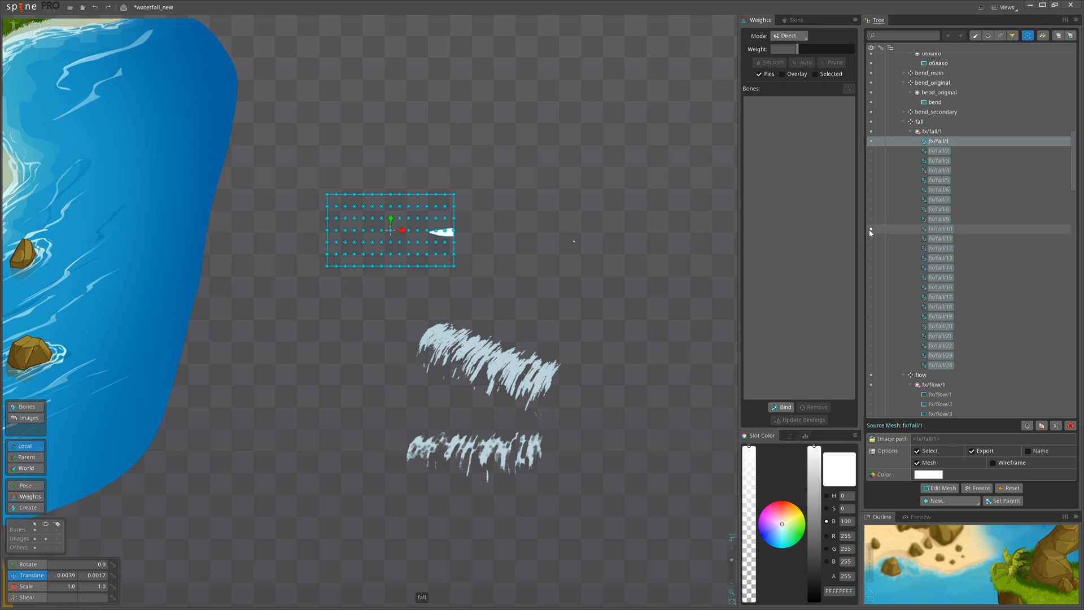
{"action": "left_click", "coordinate": [939, 228]}
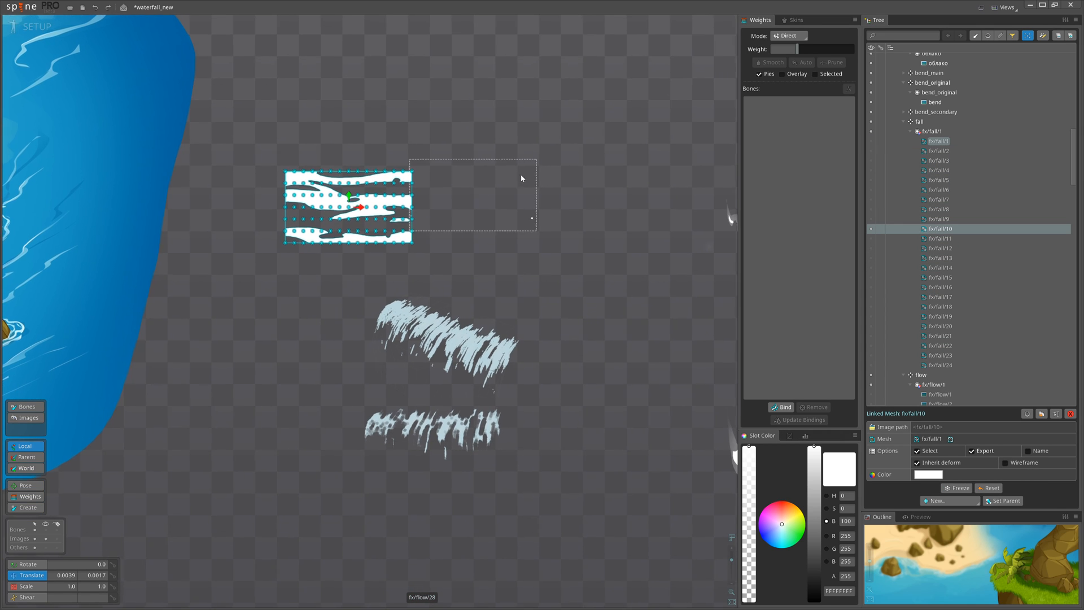
{"action": "left_click", "coordinate": [37, 26]}
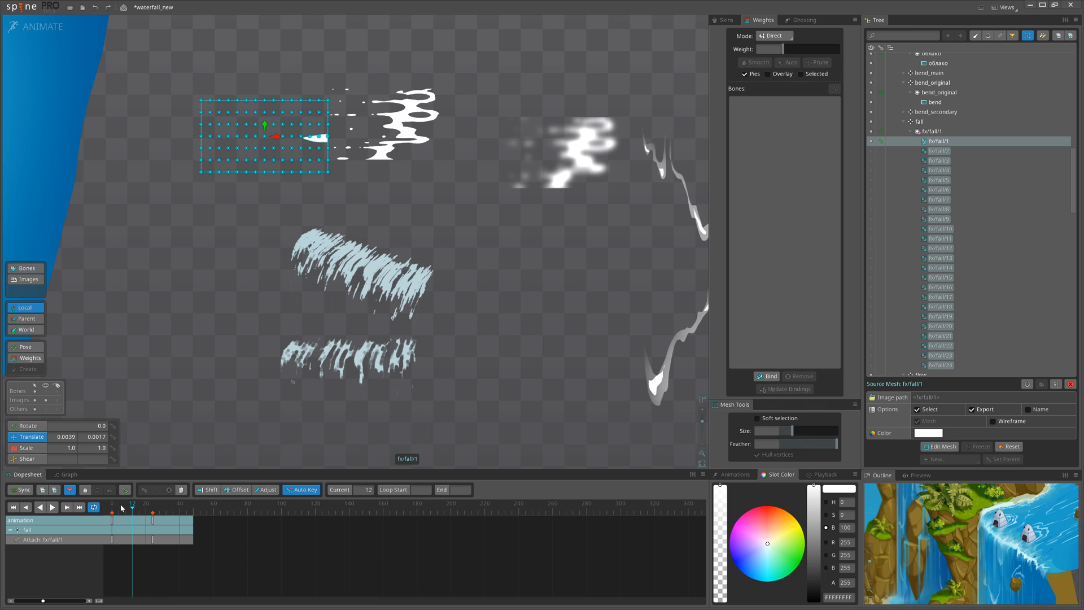
{"action": "left_click", "coordinate": [938, 228]}
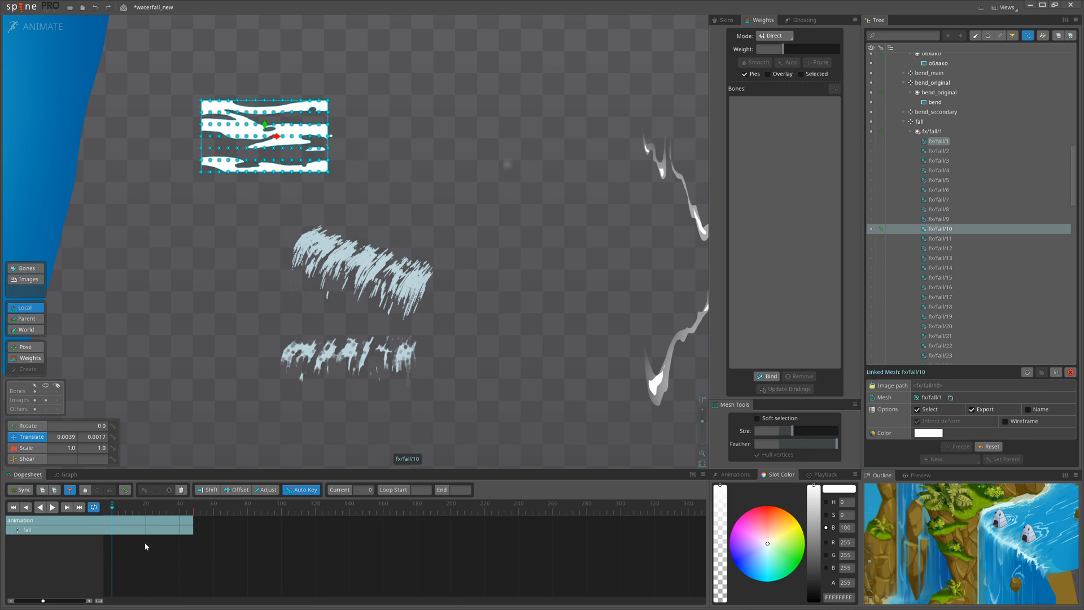
{"action": "left_click", "coordinate": [119, 505]}
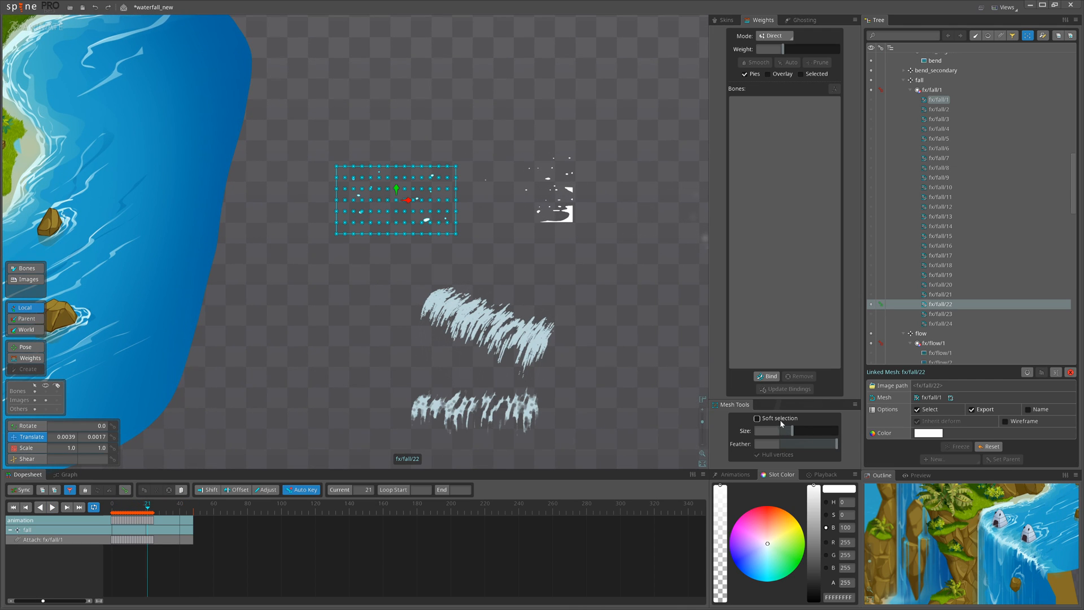
{"action": "left_click", "coordinate": [758, 418]}
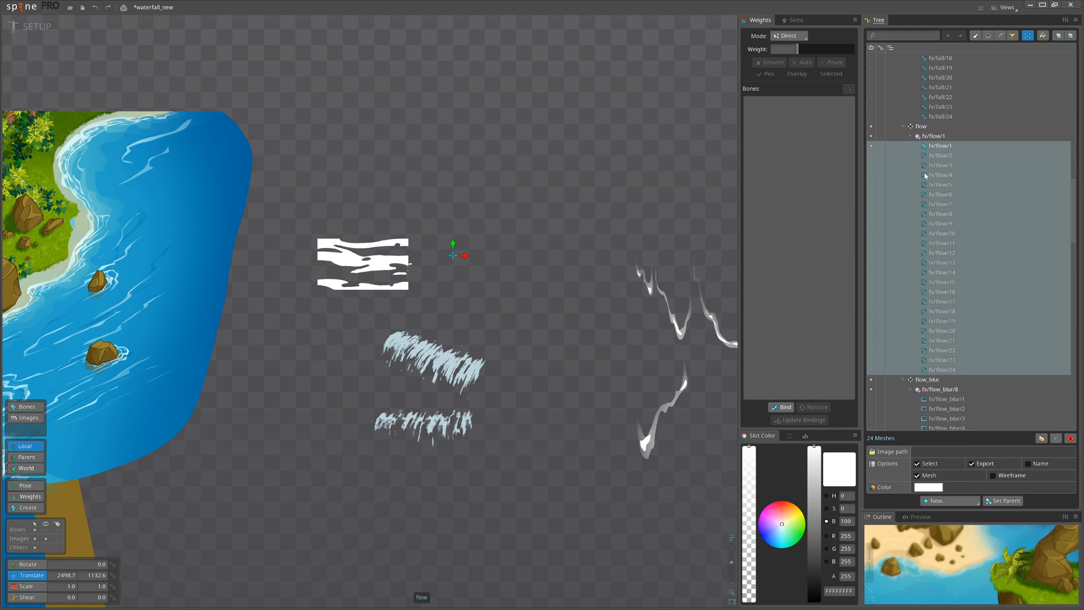
- Return to Setup mode and select all 24 fx/flow mesh frames
{"action": "left_click", "coordinate": [31, 27]}
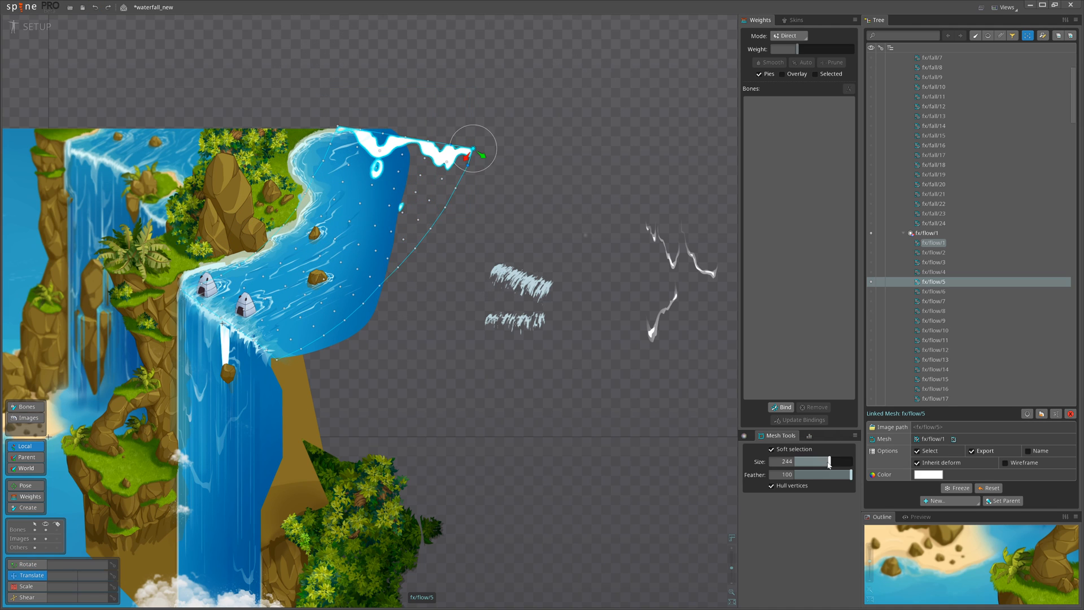
- Drag vertices to curve the fx/flow and fx/flow_blur meshes along the river edge
{"action": "left_click_drag", "start_coordinate": [829, 461], "coordinate": [849, 461]}
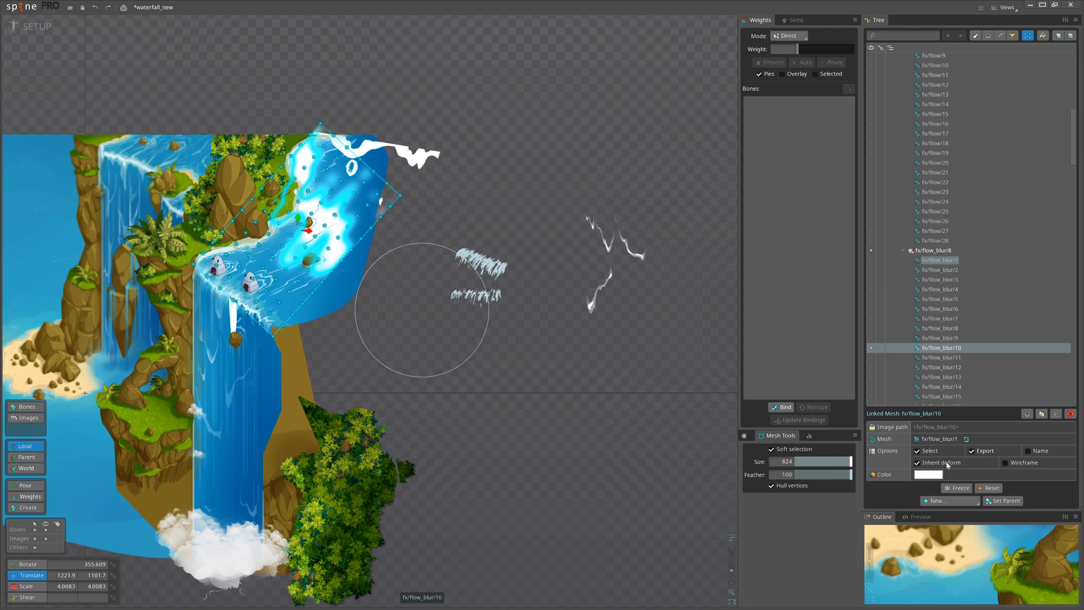
{"action": "left_click_drag", "start_coordinate": [816, 461], "coordinate": [852, 461]}
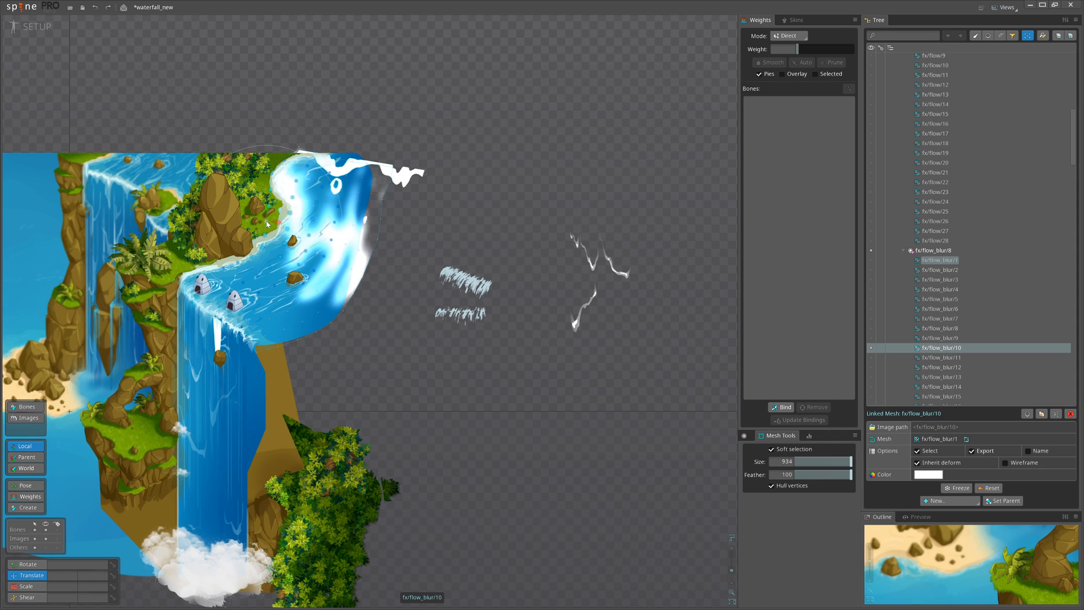
{"action": "left_click", "coordinate": [34, 25]}
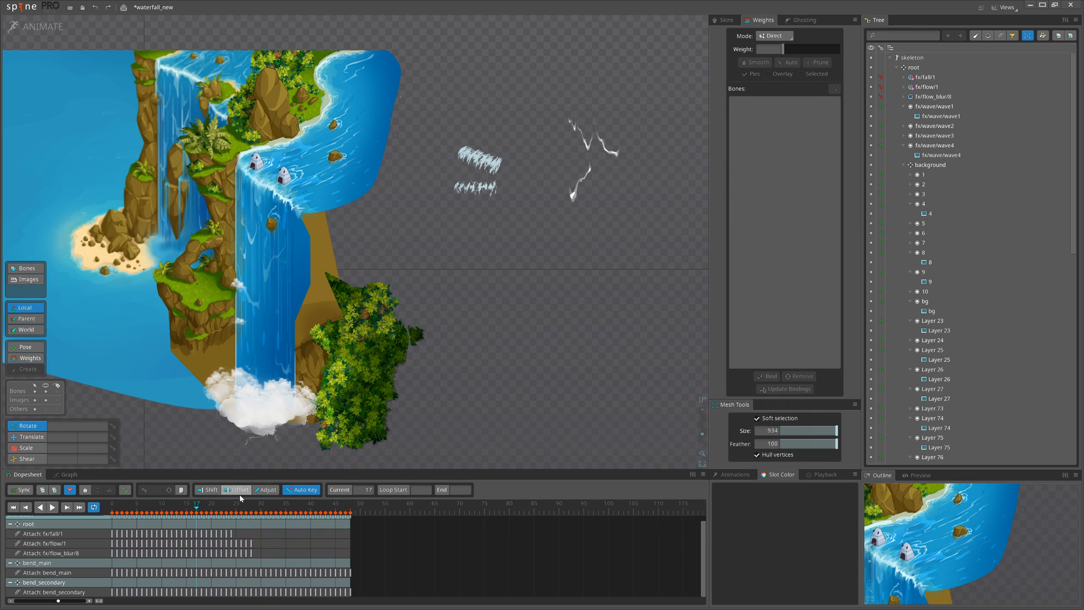
- Preview the animation and stagger the four flow layers' frame keys in the Dopesheet
{"action": "left_click", "coordinate": [52, 507]}
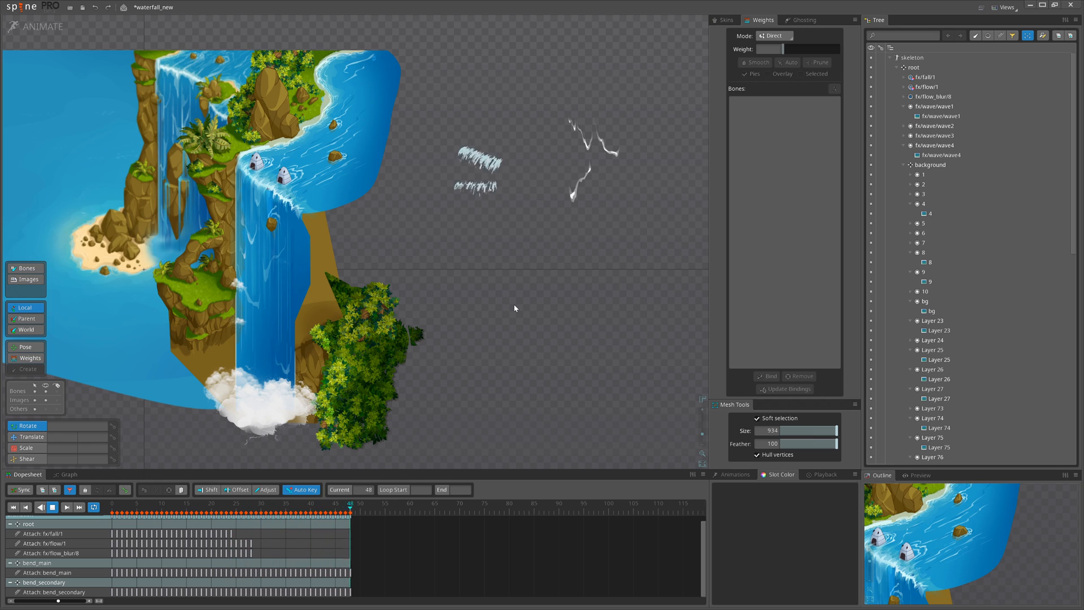
{"action": "left_click", "coordinate": [170, 506]}
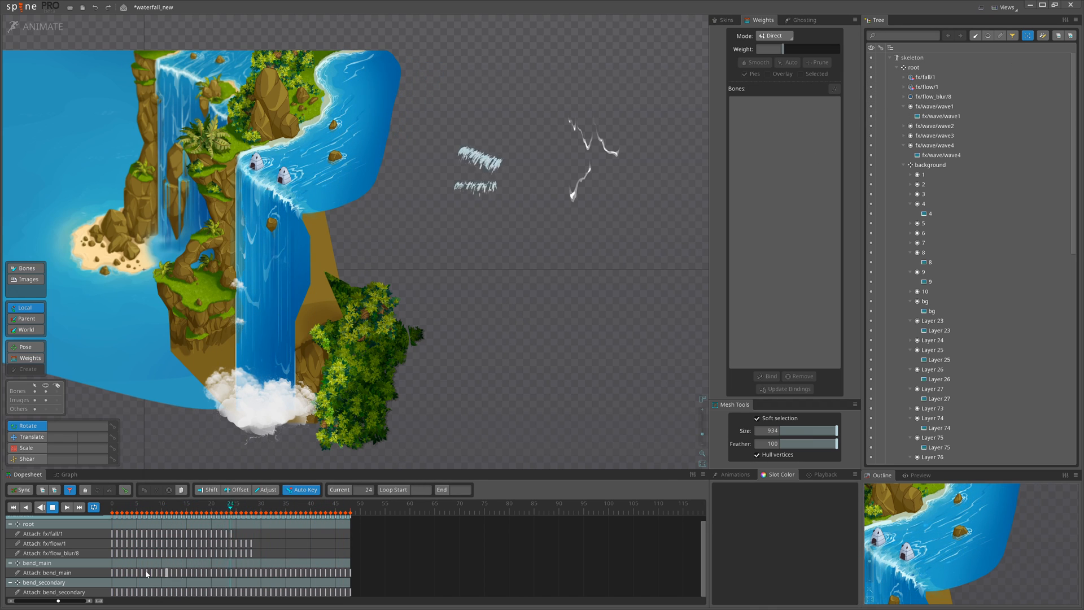
{"action": "left_click", "coordinate": [289, 514]}
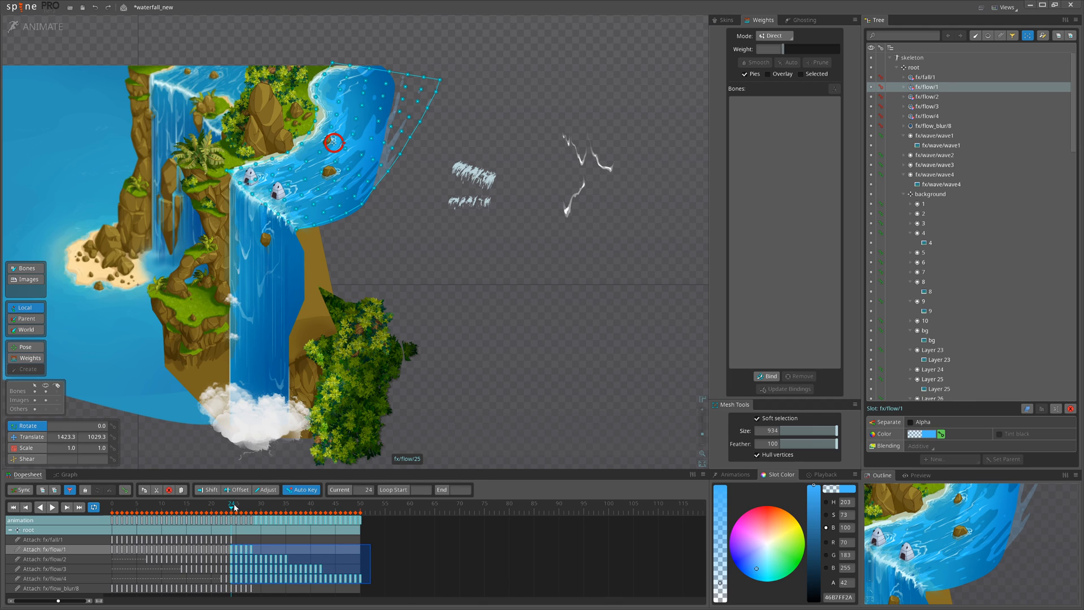
{"action": "left_click", "coordinate": [251, 503]}
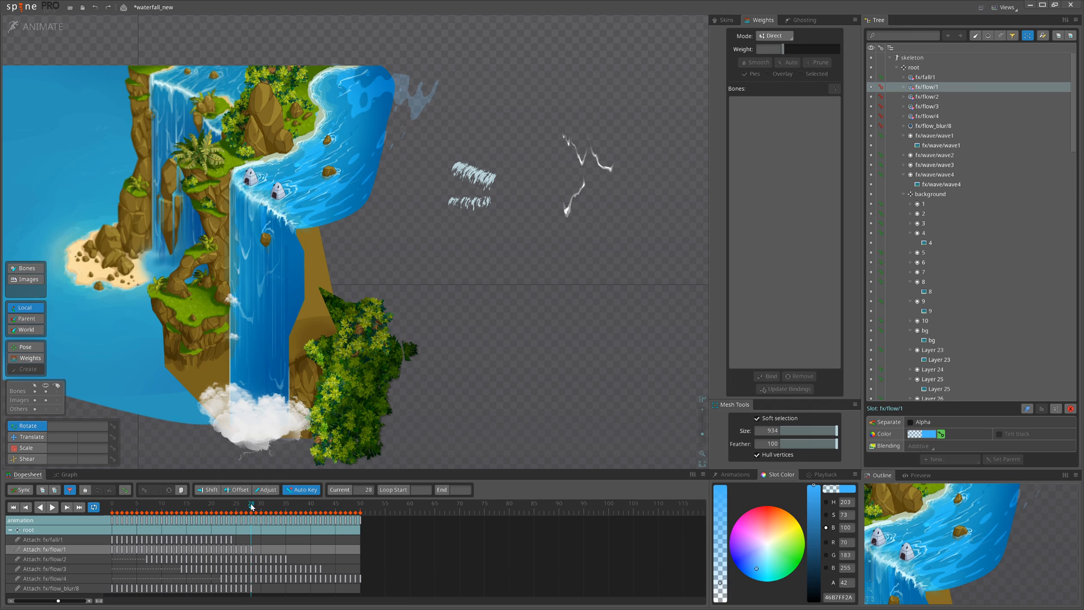
{"action": "mouse_move", "coordinate": [372, 552]}
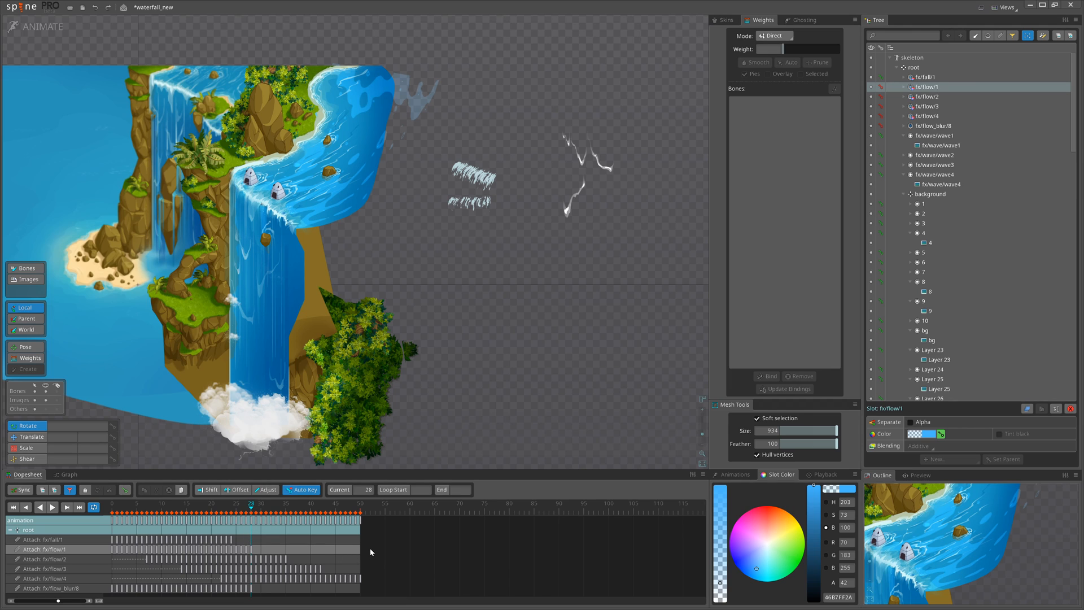
{"action": "left_click_drag", "start_coordinate": [249, 546], "coordinate": [369, 577]}
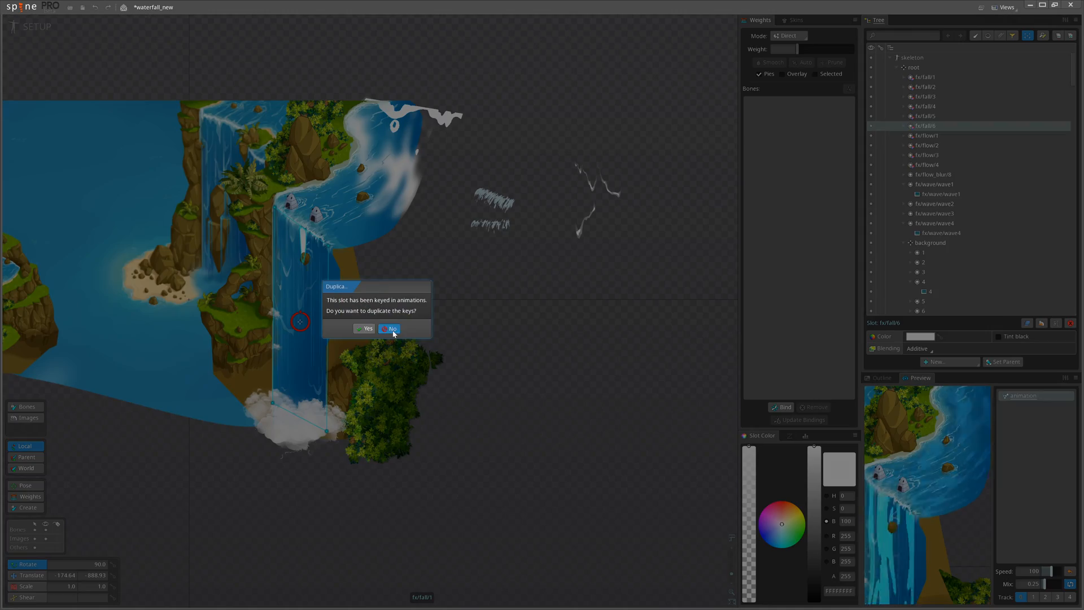
- Duplicate the fall slot without keys into fx/fall/7 and offset its sequence
{"action": "left_click", "coordinate": [389, 329]}
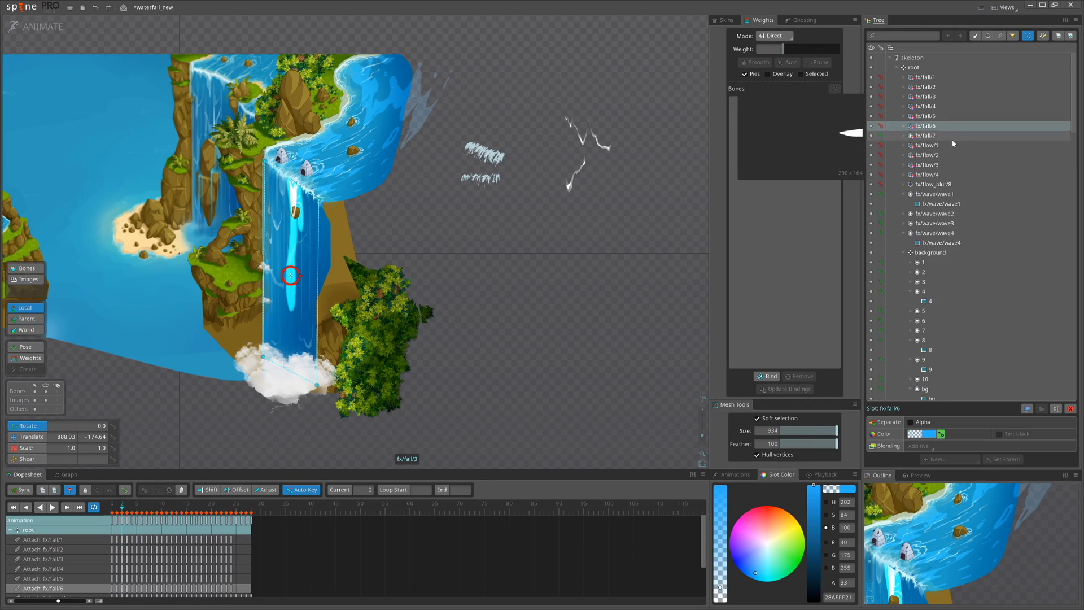
{"action": "left_click", "coordinate": [926, 77]}
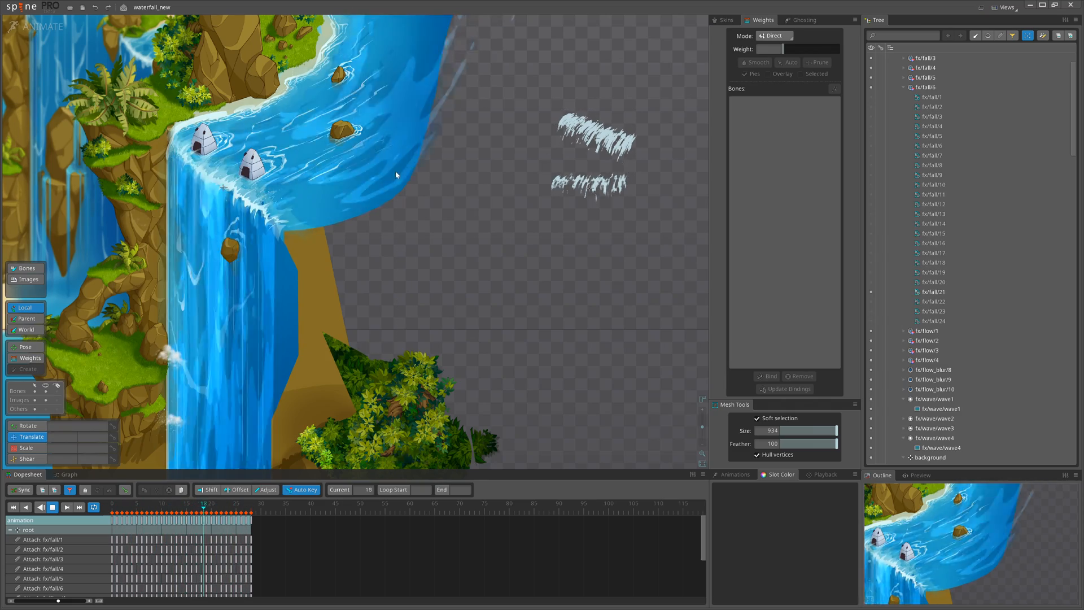
{"action": "left_click", "coordinate": [223, 503]}
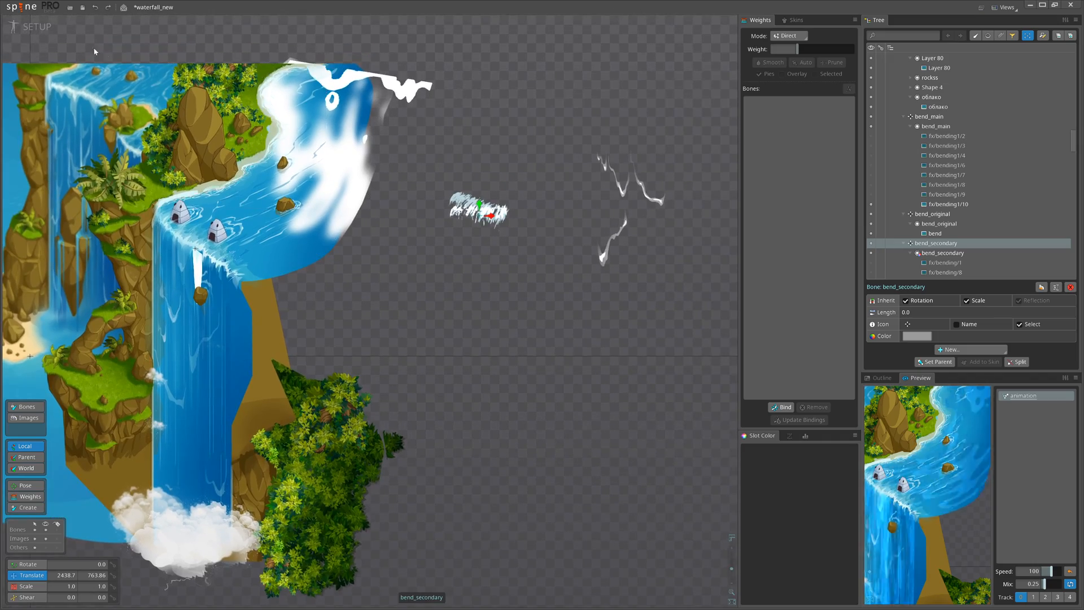
- Open the finished waterfall project and view the fx/wave/wave9 bone's translate and scale keys
{"action": "left_click", "coordinate": [35, 26]}
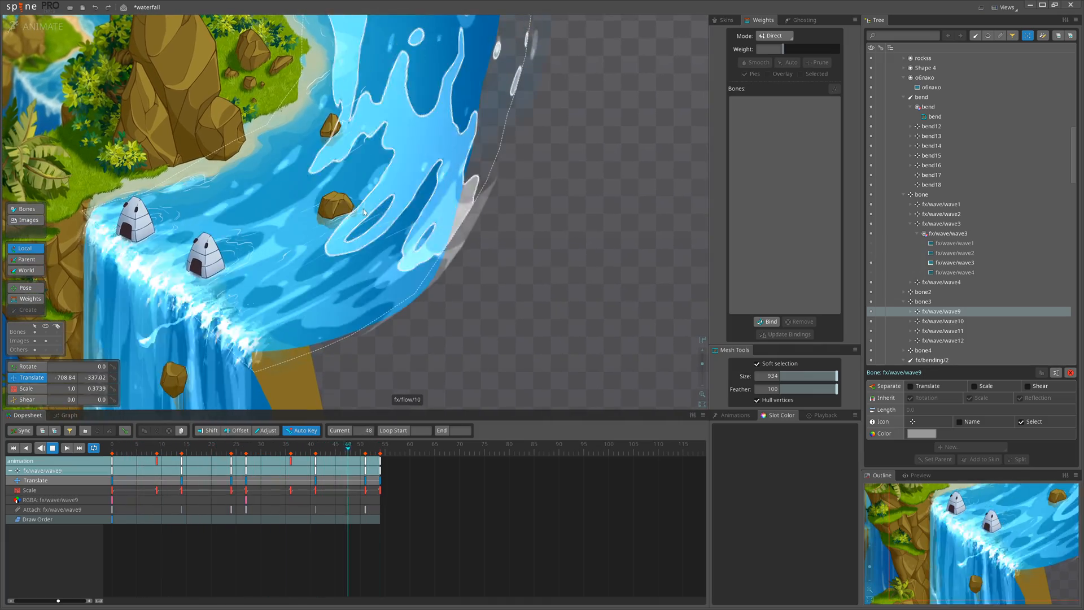
{"action": "left_click", "coordinate": [372, 447]}
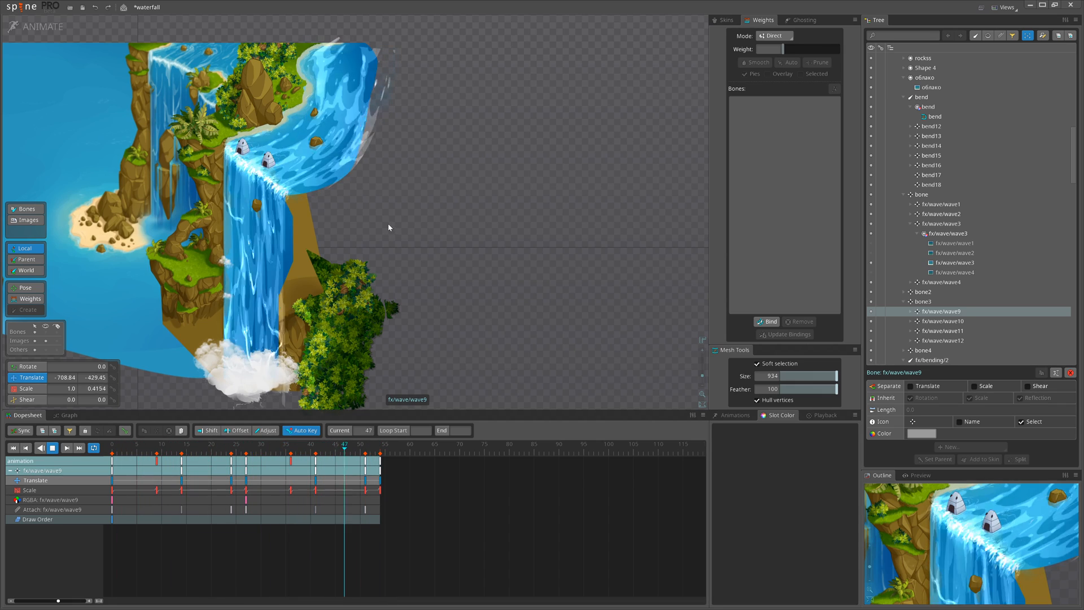
{"action": "left_click", "coordinate": [373, 447]}
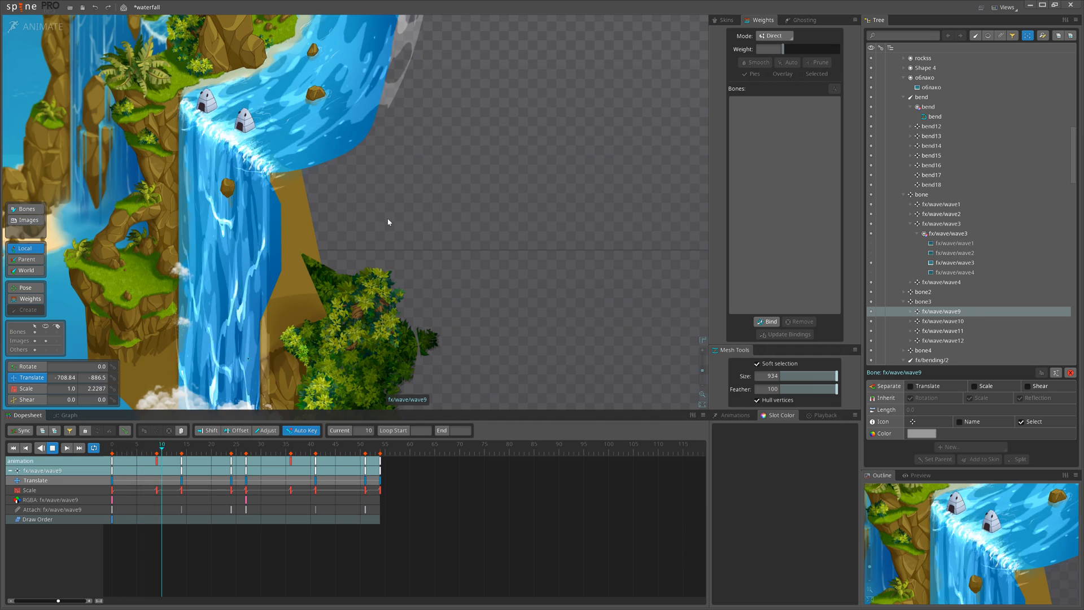
{"action": "left_click", "coordinate": [53, 448]}
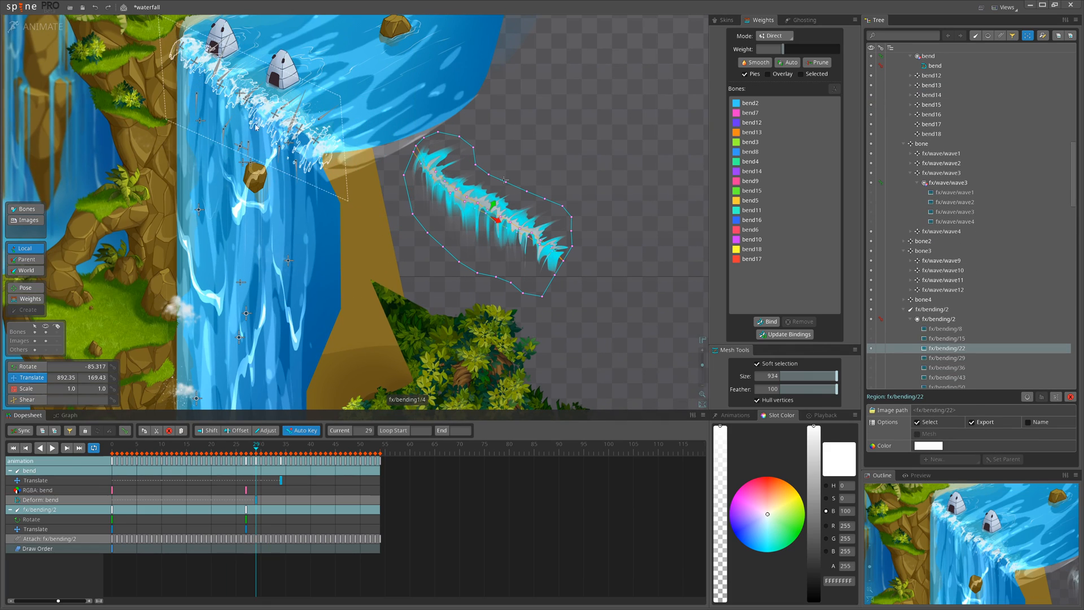
- Select fx/bending/2 and fx/wave/wave1, then scrub the splash wave animation
{"action": "left_click", "coordinate": [51, 447]}
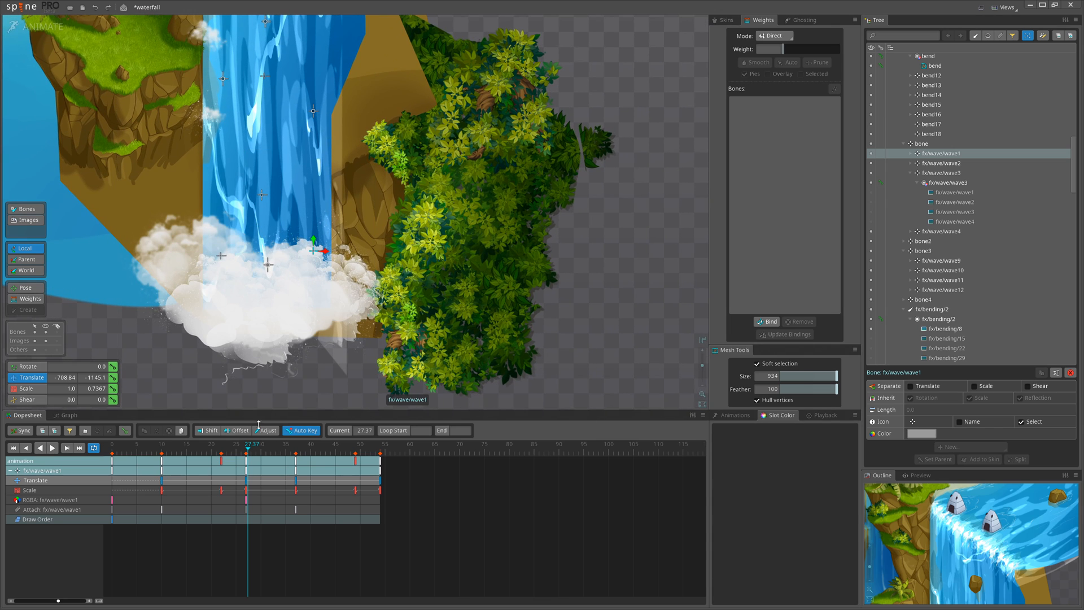
{"action": "left_click_drag", "start_coordinate": [247, 443], "coordinate": [289, 443]}
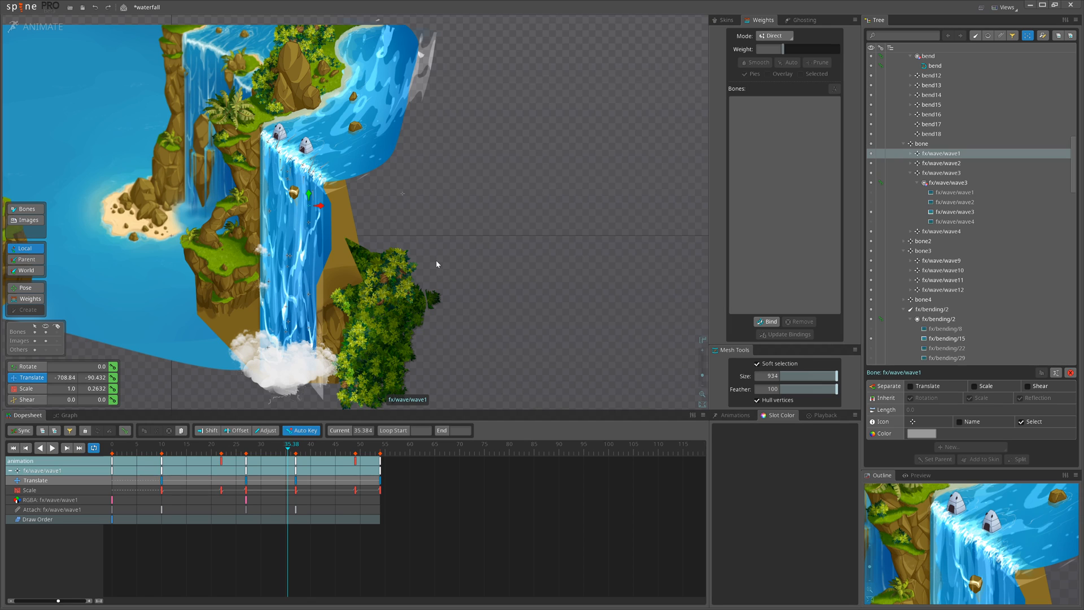
{"action": "mouse_move", "coordinate": [541, 184]}
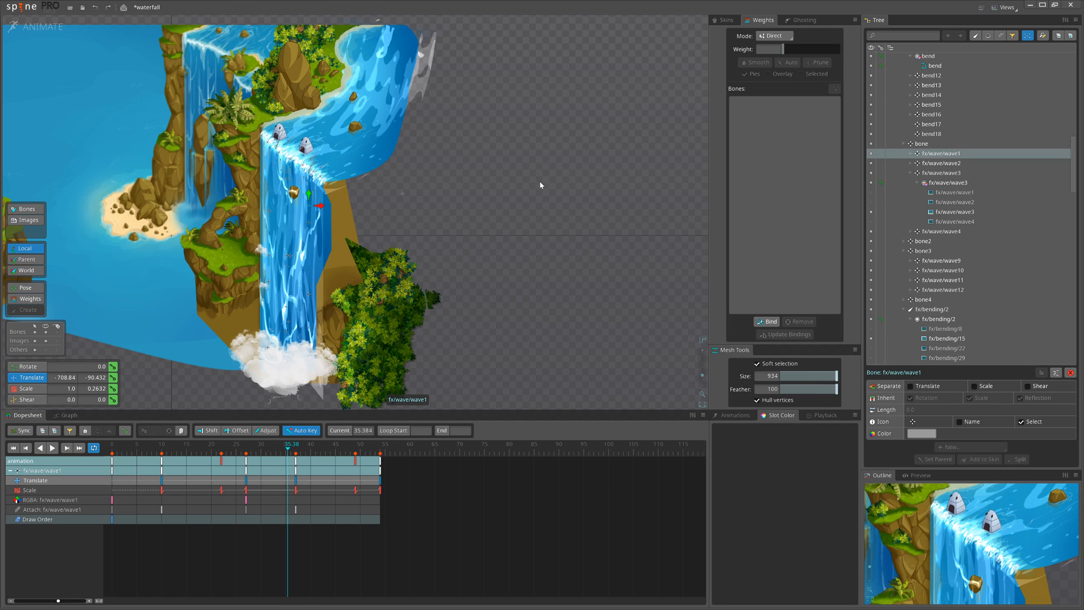